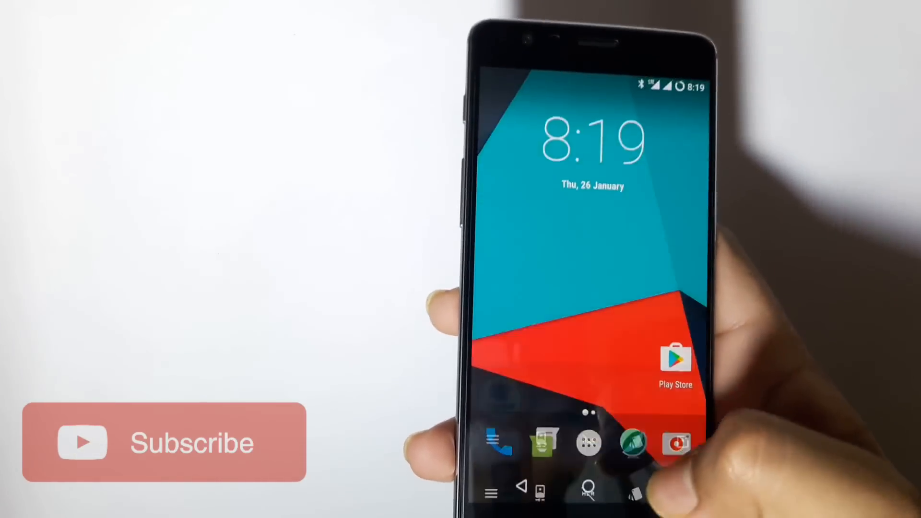
# Step: Launch Chrome from the app drawer and search Google for "supersu 2.79"
pyautogui.click(588, 445)
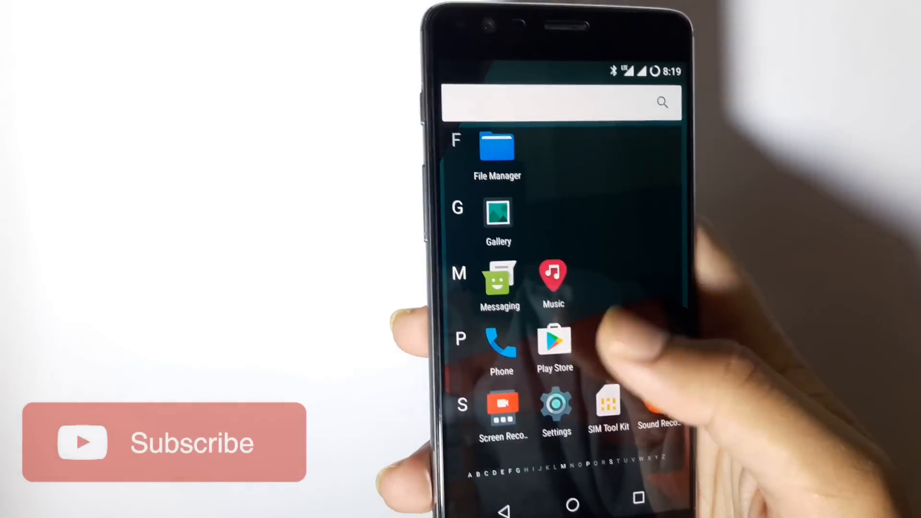
pyautogui.scroll(-3)
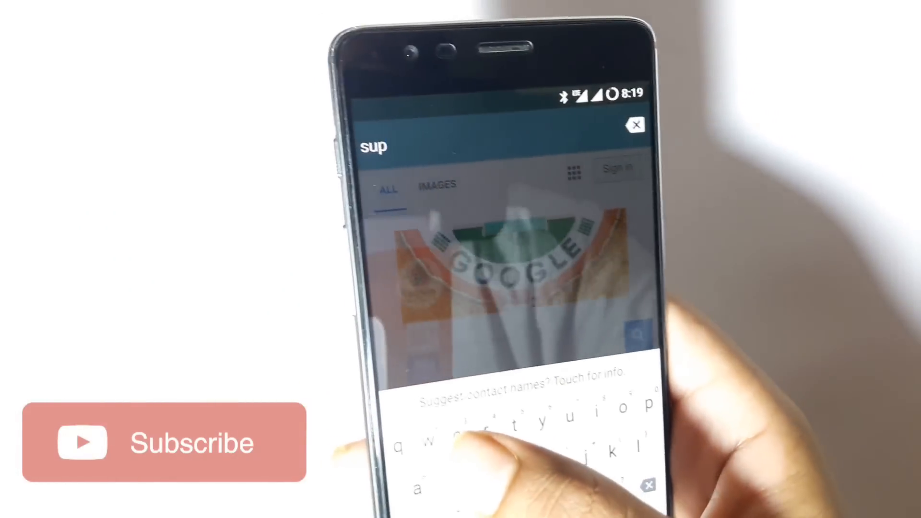
pyautogui.write('ersu 2')
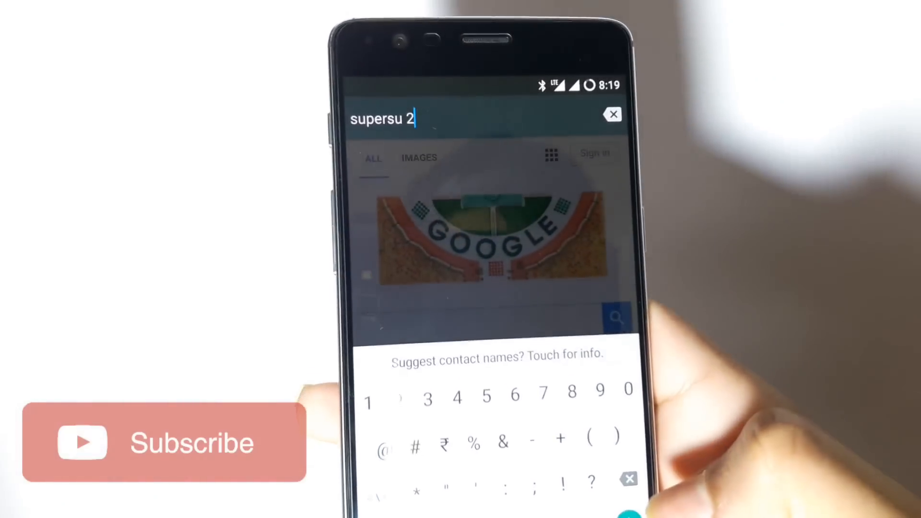
pyautogui.write('/)')
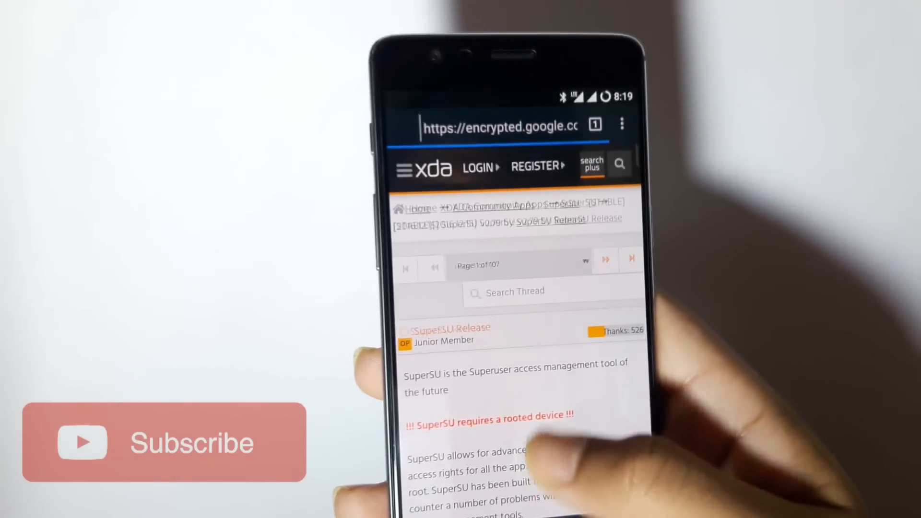
# Step: Scroll the XDA SuperSU Release thread down to its download links
pyautogui.scroll(-3)
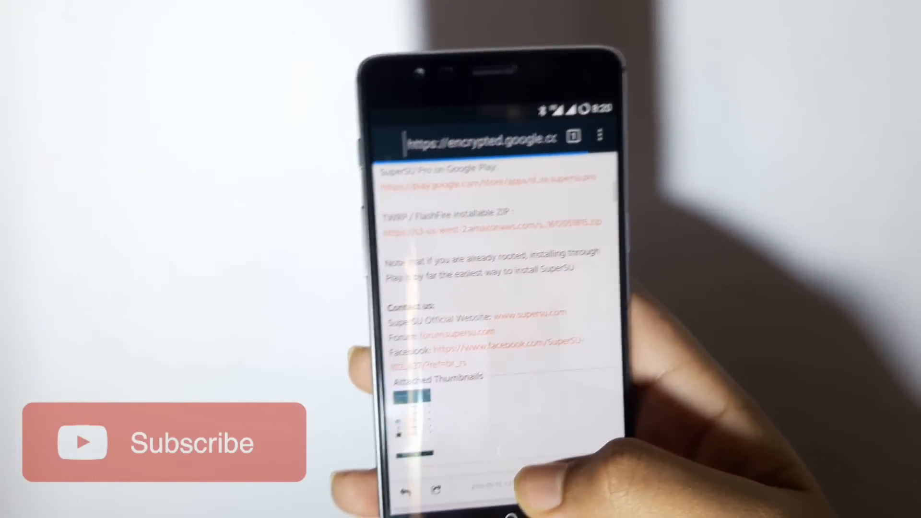